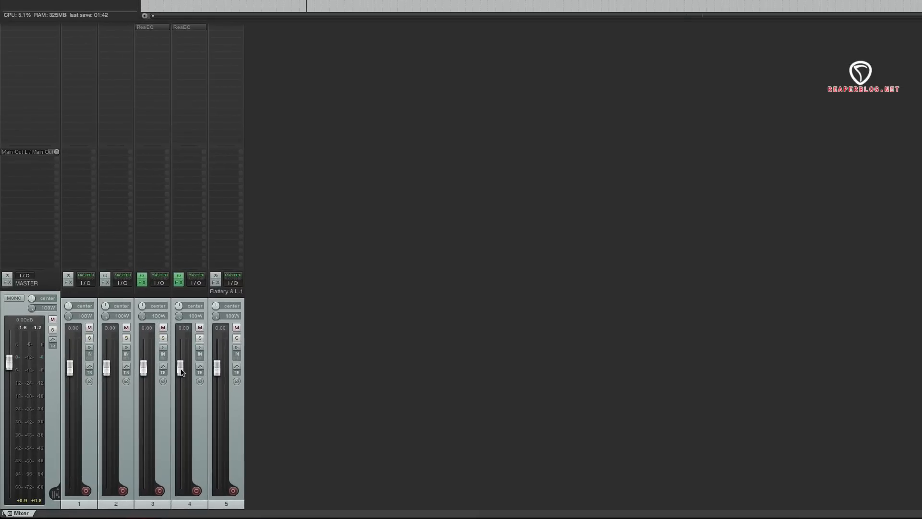
Step: Drag track 4's volume fader while opening REAPER Preferences
{"action": "left_click_drag", "start_coordinate": [181, 368], "coordinate": [181, 332]}
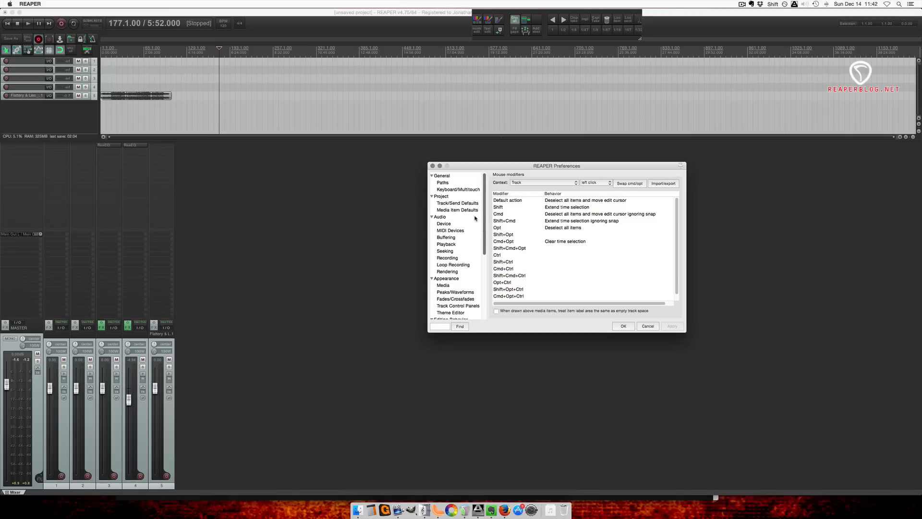
Step: Search preferences for 'tooltip', uncheck 'Tooltips for UI elements', and confirm with OK
{"action": "left_click", "coordinate": [439, 325]}
{"action": "type", "text": "tooltip"}
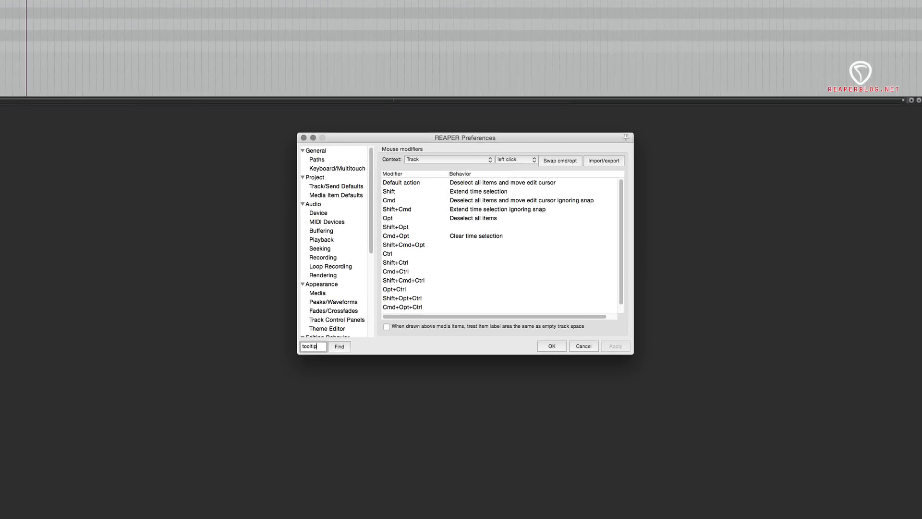
{"action": "left_click", "coordinate": [321, 284]}
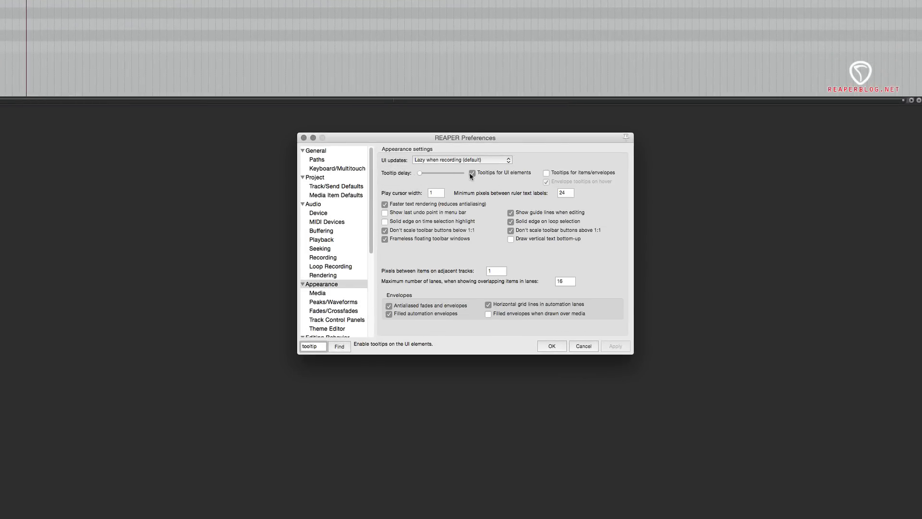
{"action": "left_click", "coordinate": [471, 173]}
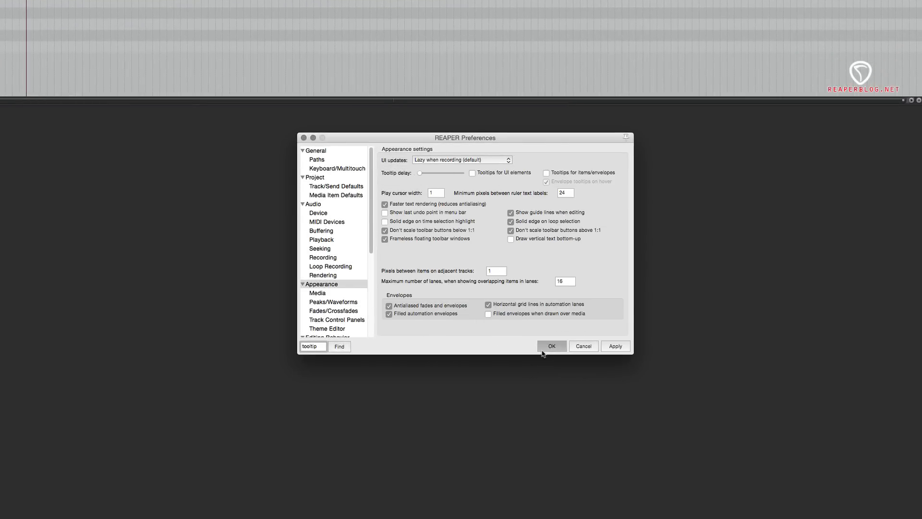
{"action": "left_click", "coordinate": [550, 346]}
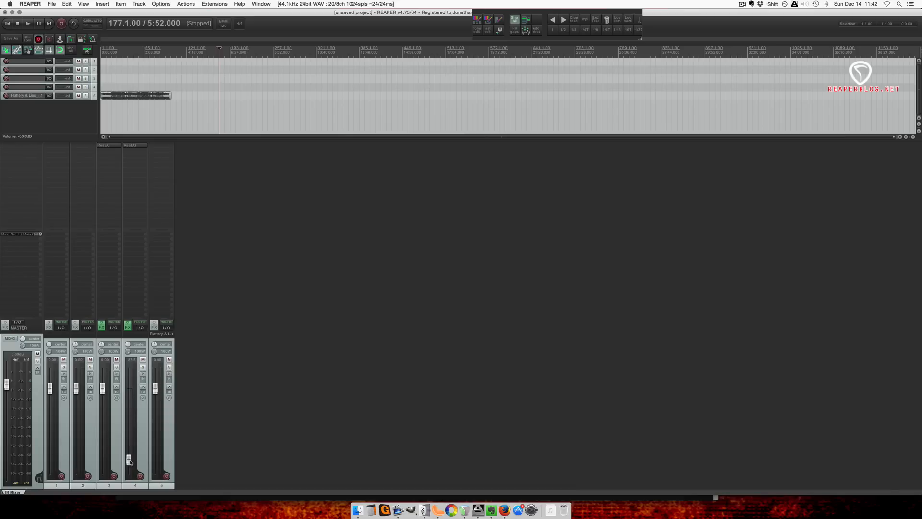
Step: Drag track 4's mixer fader up from near silence to a moderate level
{"action": "left_click_drag", "start_coordinate": [128, 461], "coordinate": [128, 422]}
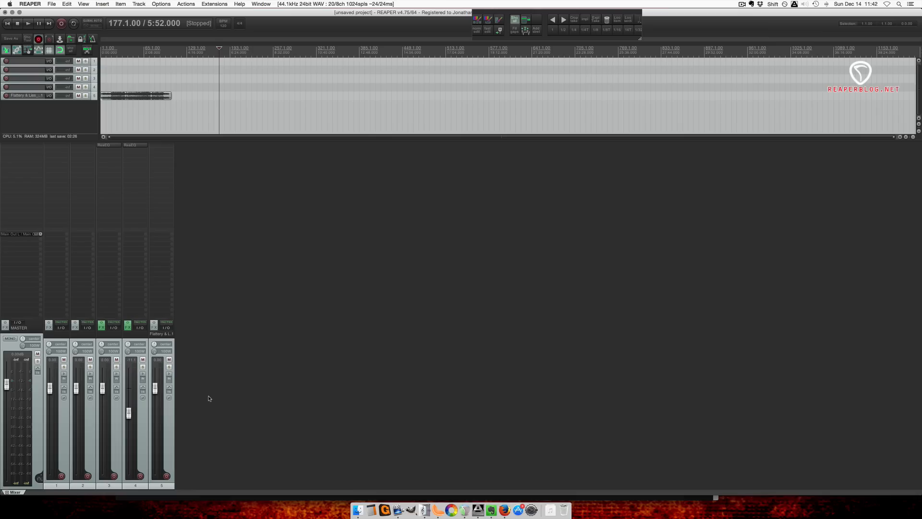
{"action": "mouse_move", "coordinate": [233, 359]}
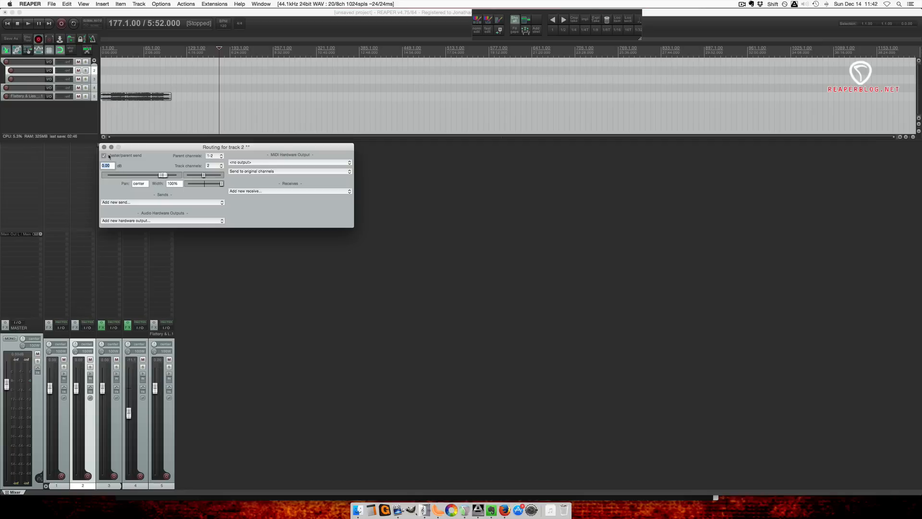
Step: Toggle track 2's master send in its routing window and disable its output
{"action": "left_click", "coordinate": [104, 155]}
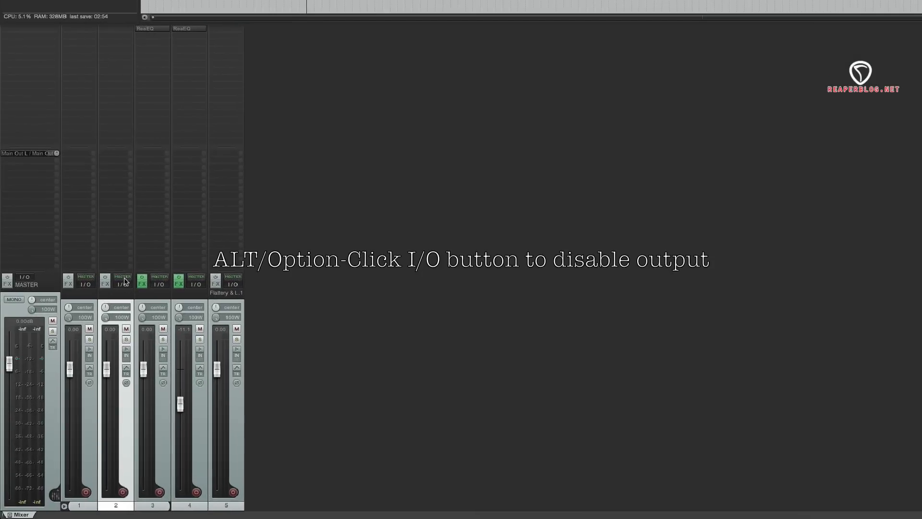
{"action": "left_click", "coordinate": [121, 283]}
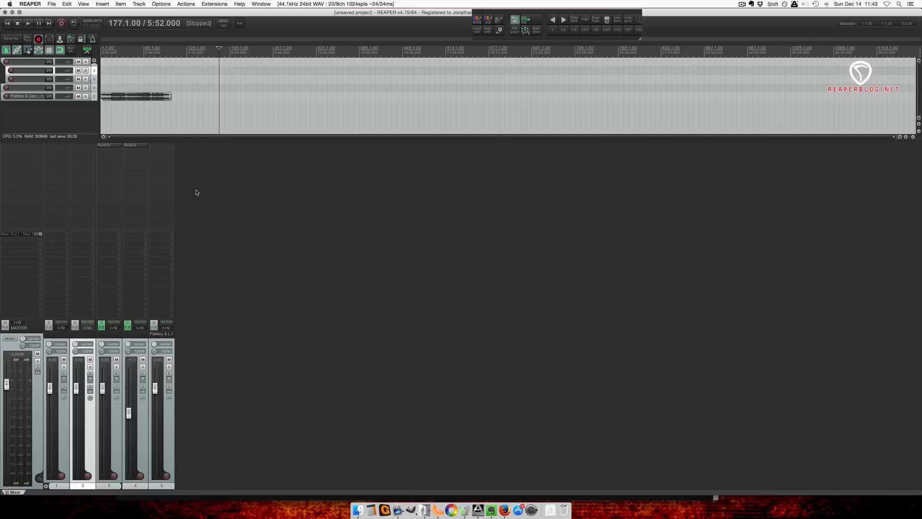
{"action": "mouse_move", "coordinate": [170, 151]}
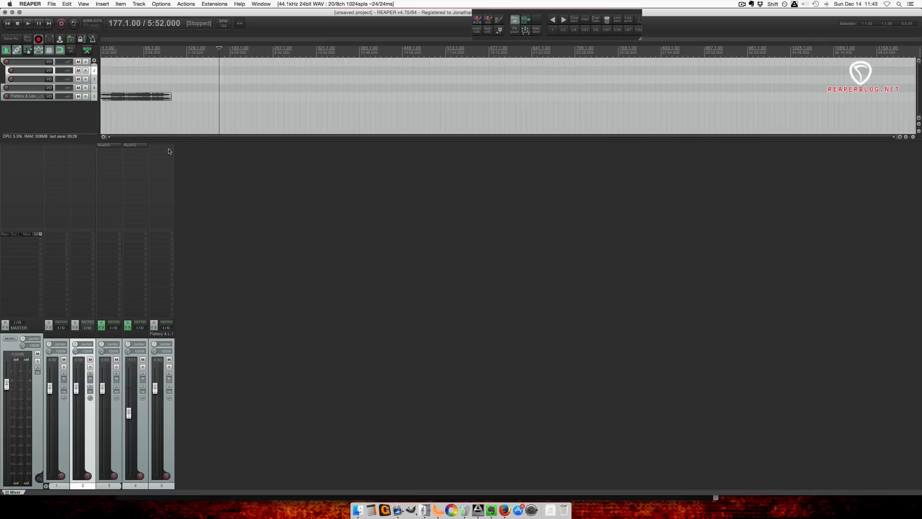
Step: Try modifier clicks on track 4's ReaEQ FX slot, then clear all its effects
{"action": "left_click", "coordinate": [134, 145]}
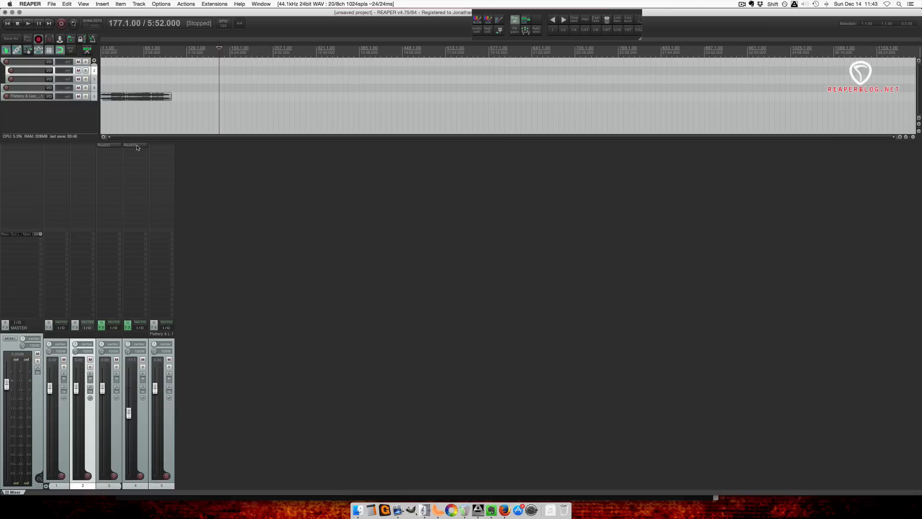
{"action": "left_click", "coordinate": [133, 145]}
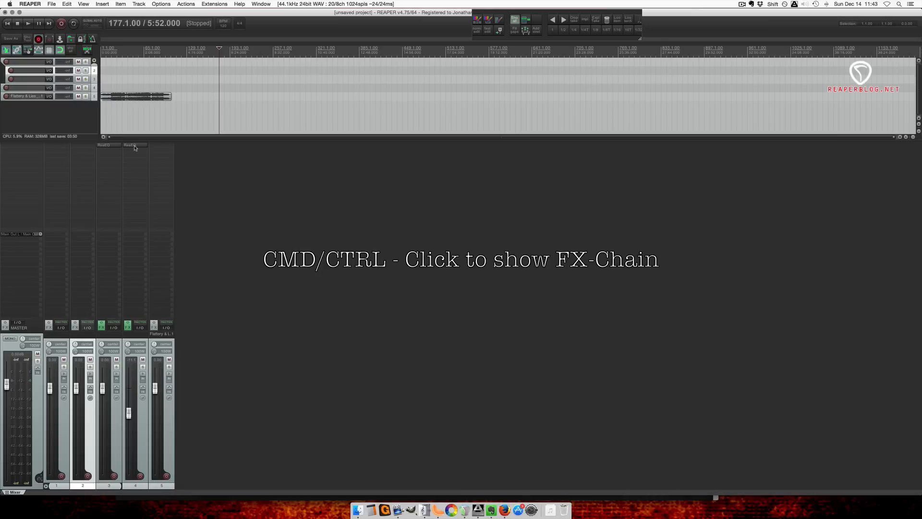
{"action": "left_click", "coordinate": [134, 145]}
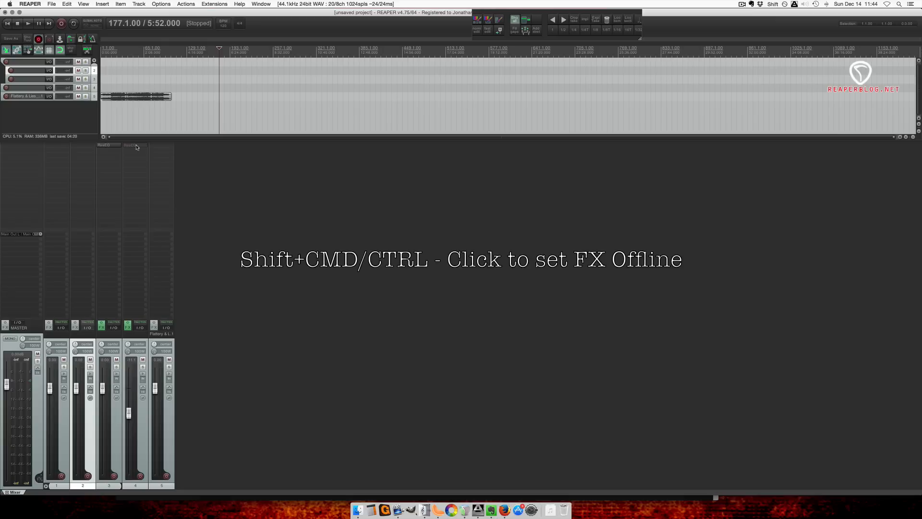
{"action": "right_click", "coordinate": [135, 145]}
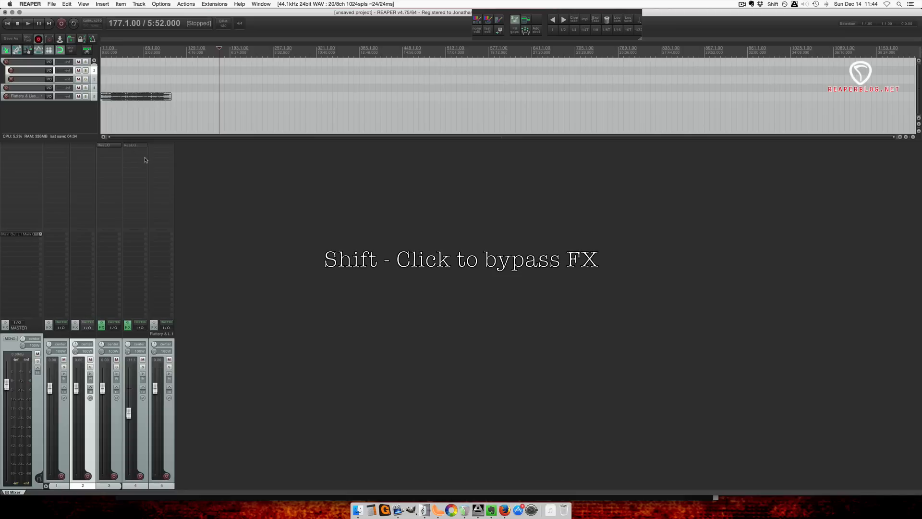
{"action": "mouse_move", "coordinate": [179, 179]}
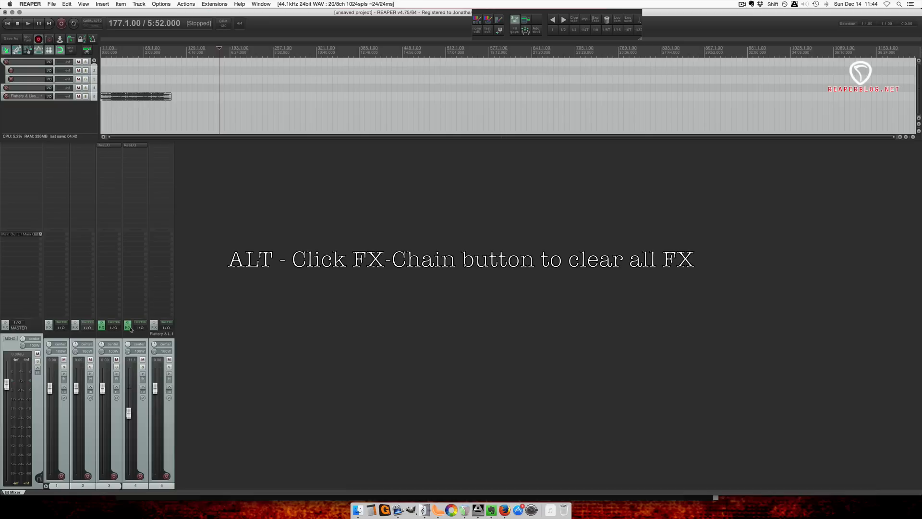
{"action": "left_click", "coordinate": [127, 327]}
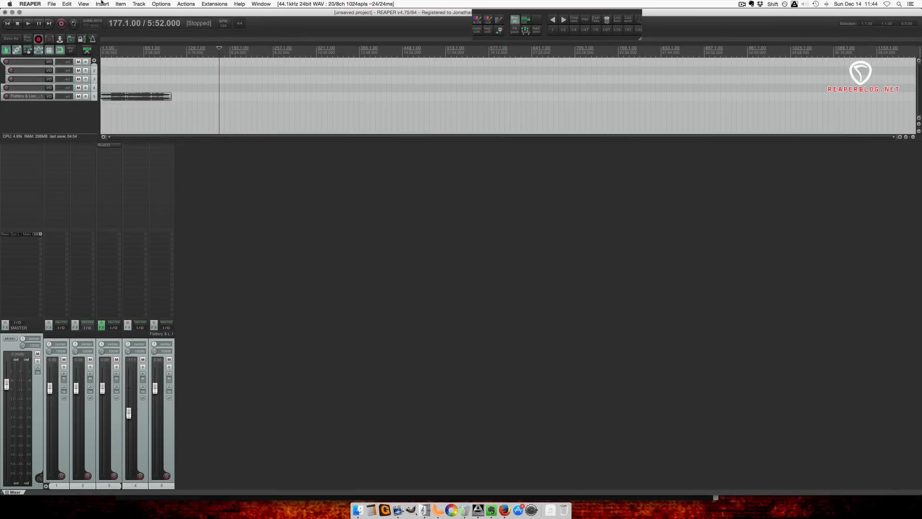
Step: Choose View > Screensets/Layouts to show the layout options
{"action": "left_click", "coordinate": [84, 3]}
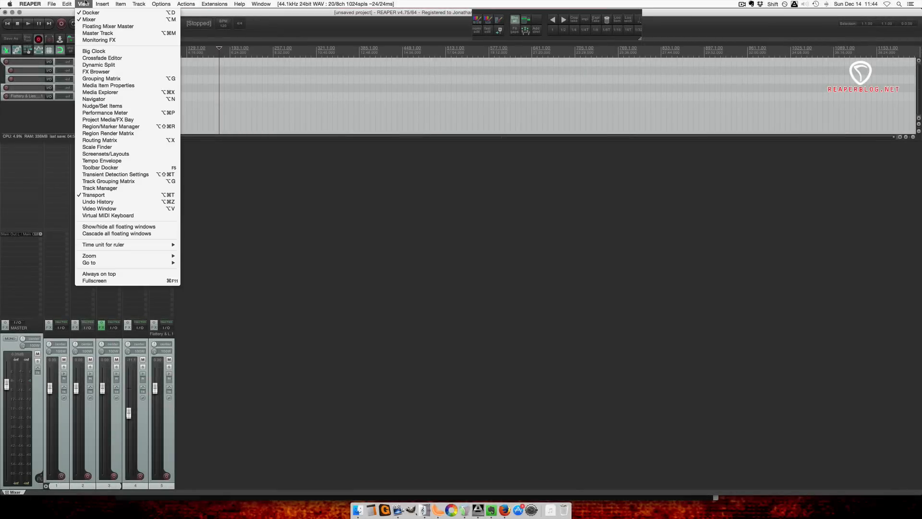
{"action": "mouse_move", "coordinate": [103, 106]}
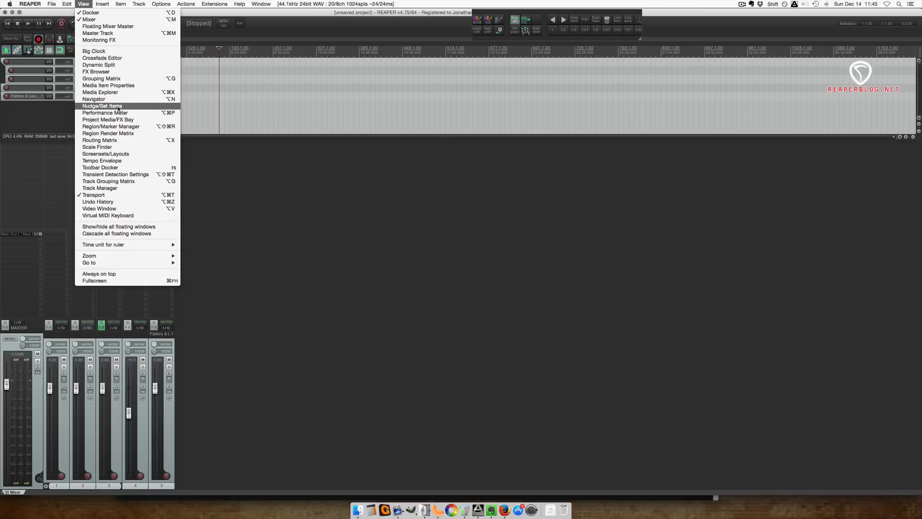
{"action": "mouse_move", "coordinate": [105, 154]}
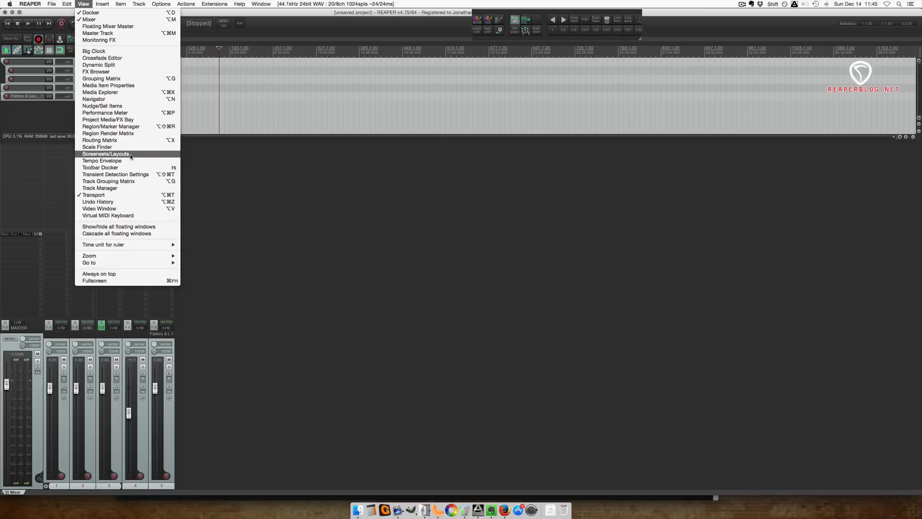
{"action": "left_click", "coordinate": [106, 154]}
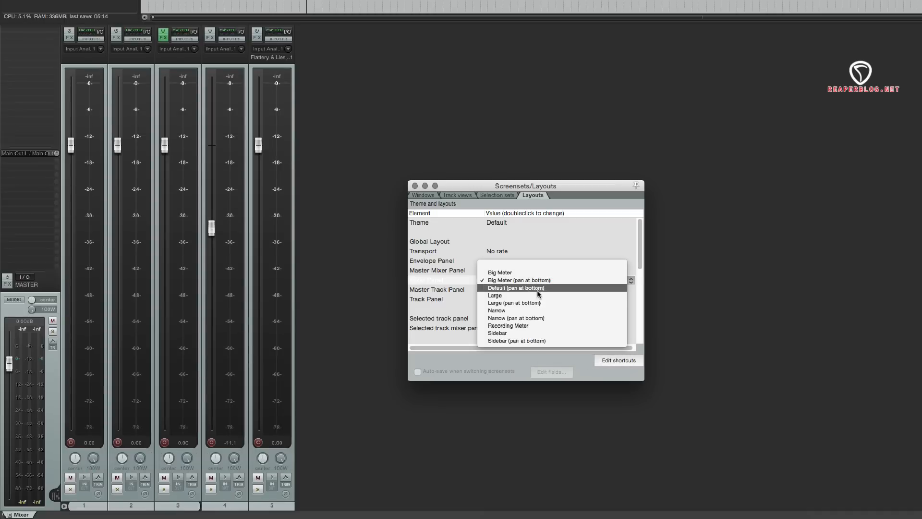
Step: Try the Large and Narrow mixer strip layouts, settling on Large
{"action": "left_click", "coordinate": [494, 294]}
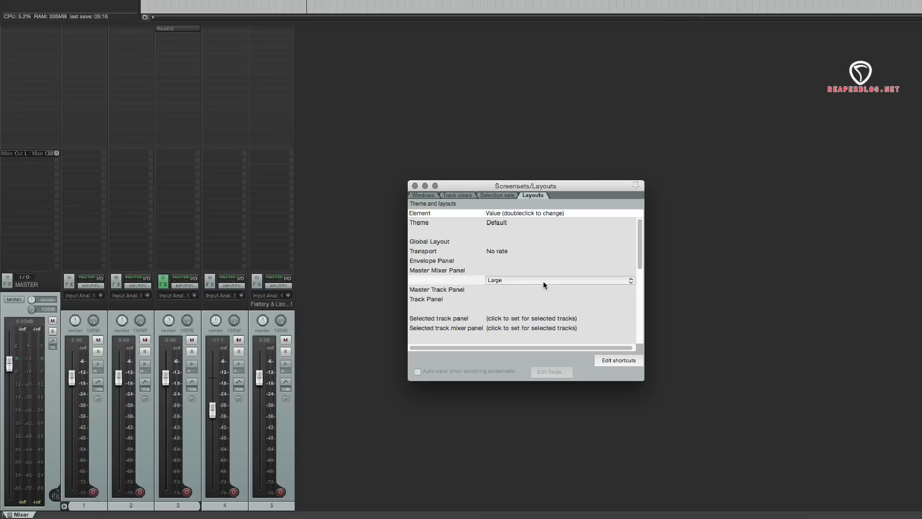
{"action": "left_click", "coordinate": [558, 280]}
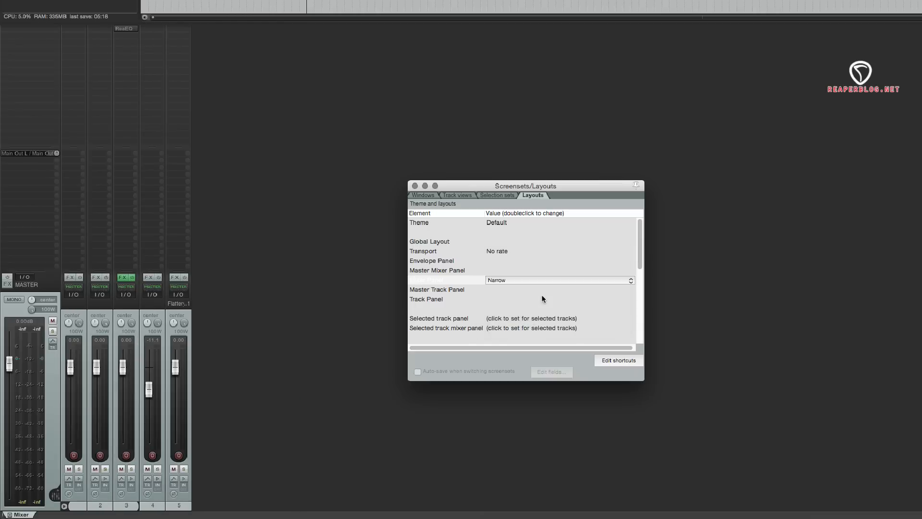
{"action": "left_click", "coordinate": [558, 280]}
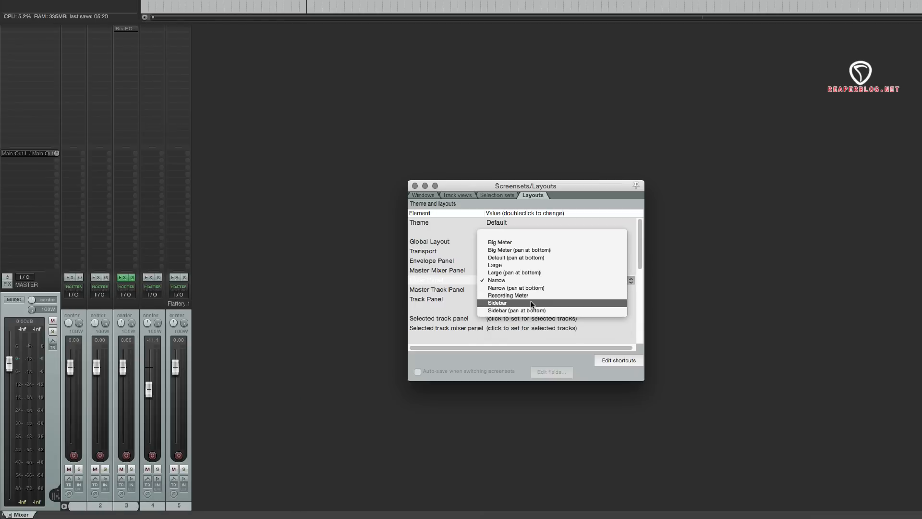
{"action": "left_click", "coordinate": [497, 302]}
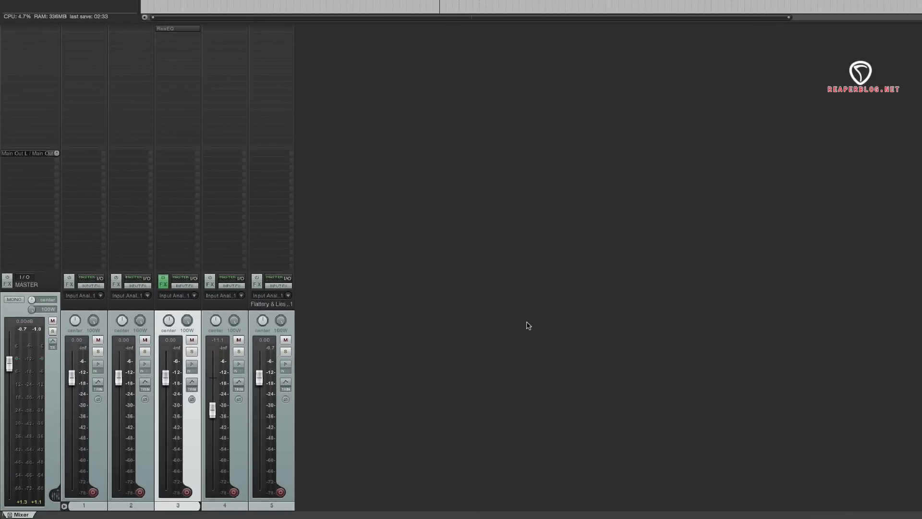
{"action": "mouse_move", "coordinate": [28, 299]}
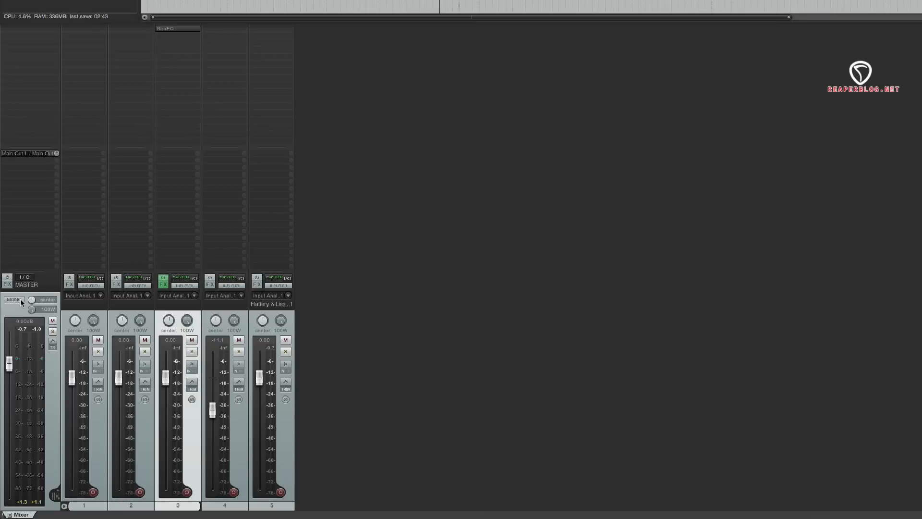
Step: Enable mono on the master track and change its mono mode from L+R to right channel only
{"action": "left_click", "coordinate": [14, 300]}
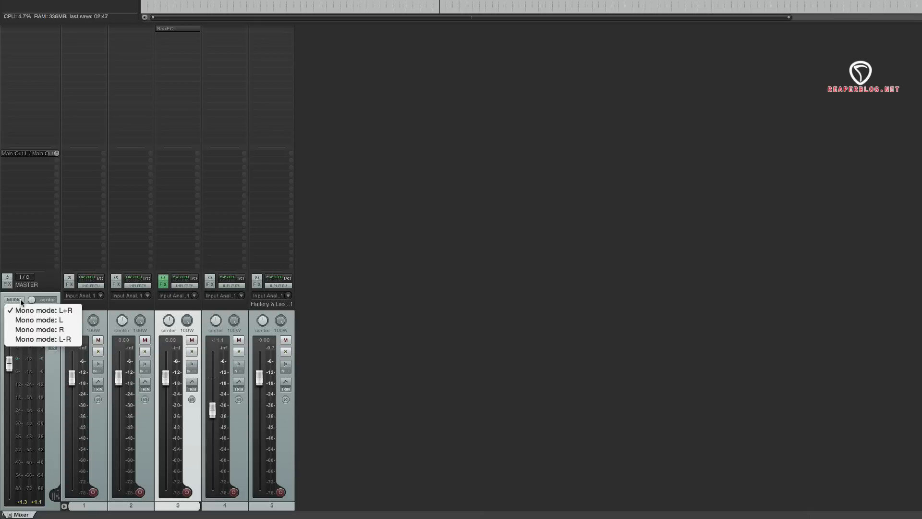
{"action": "mouse_move", "coordinate": [40, 319]}
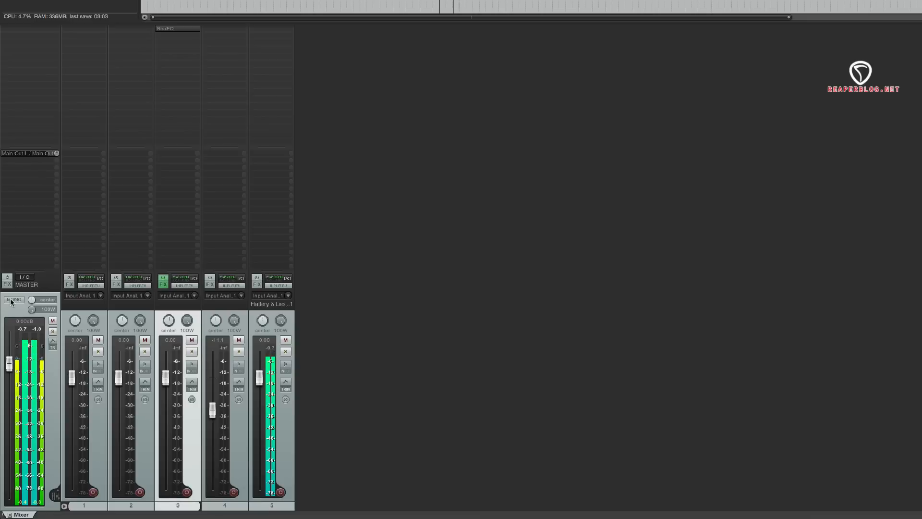
{"action": "left_click", "coordinate": [14, 299]}
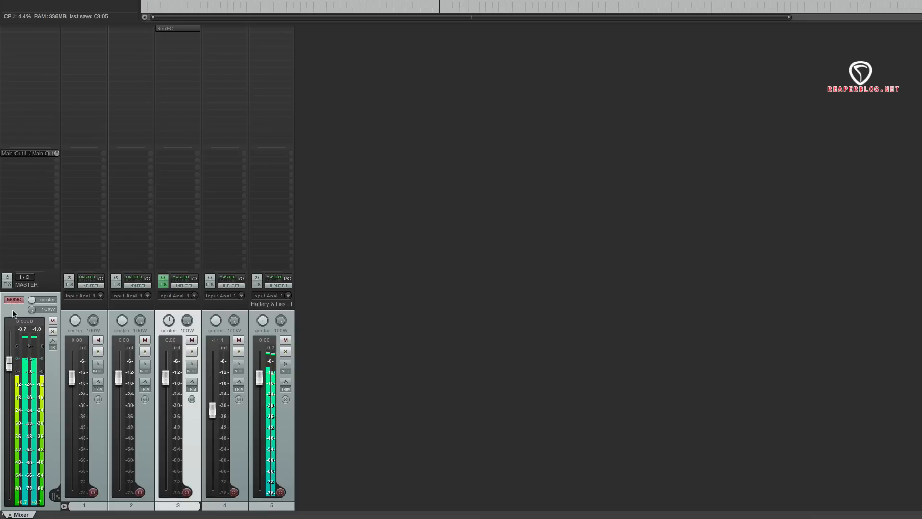
{"action": "left_click", "coordinate": [14, 299]}
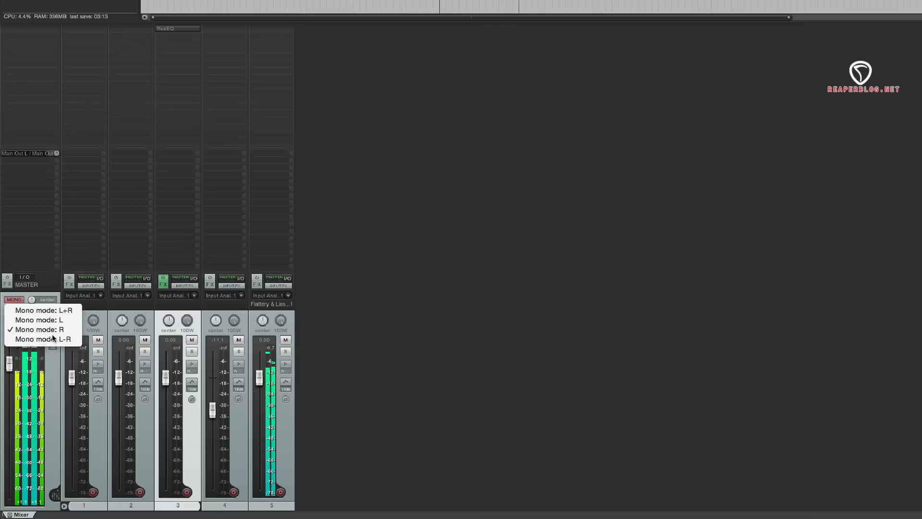
{"action": "left_click", "coordinate": [42, 338]}
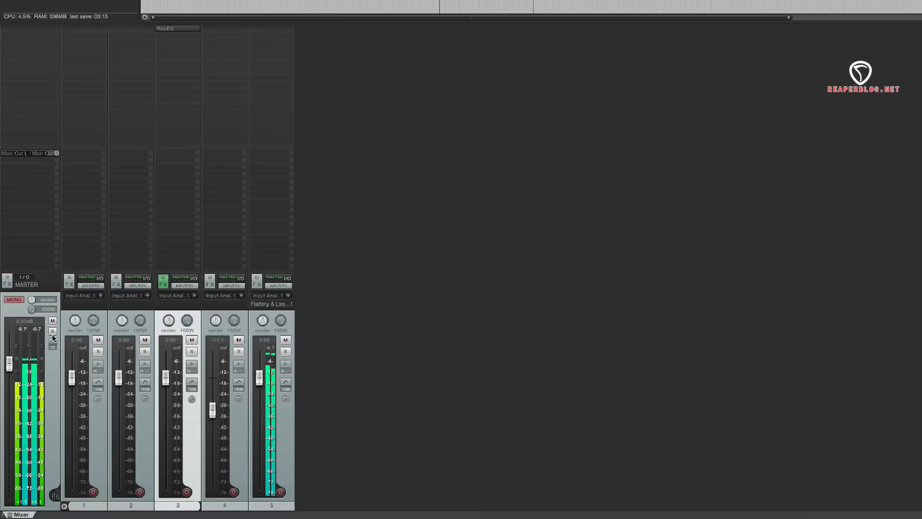